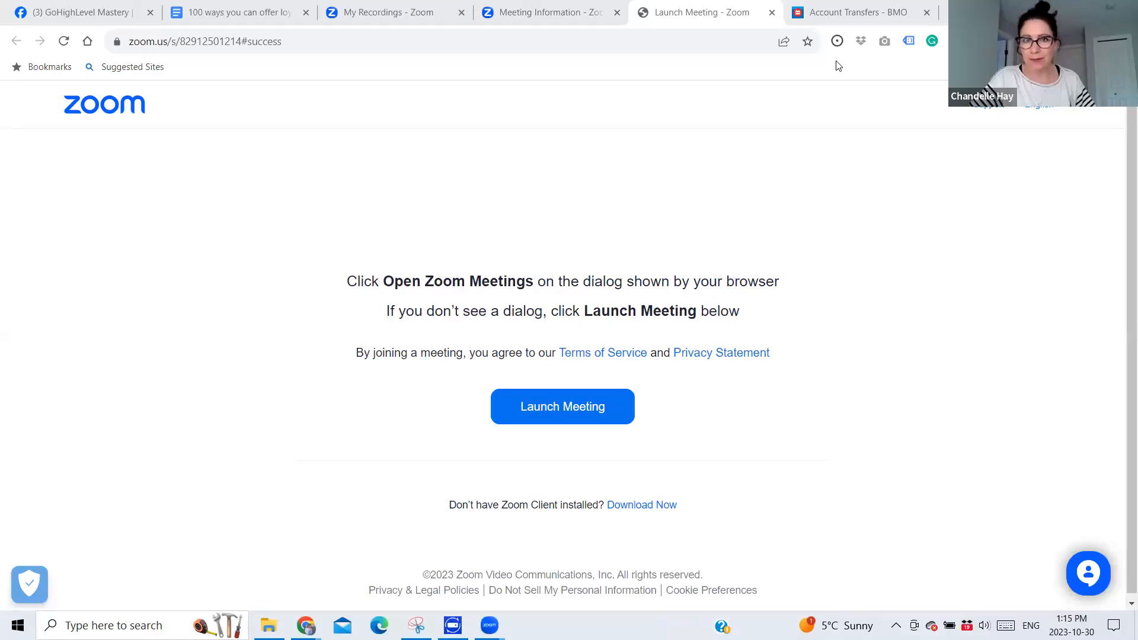
Step: Switch to the '100 ways you can offer loyalty and rewards' document tab
click(239, 12)
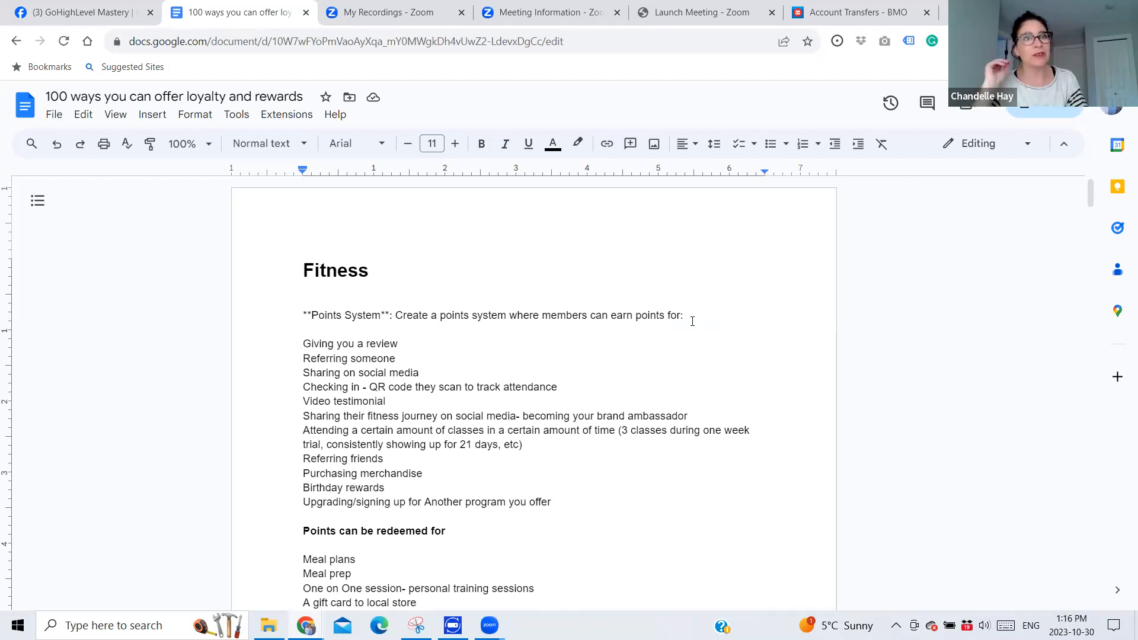
click(682, 314)
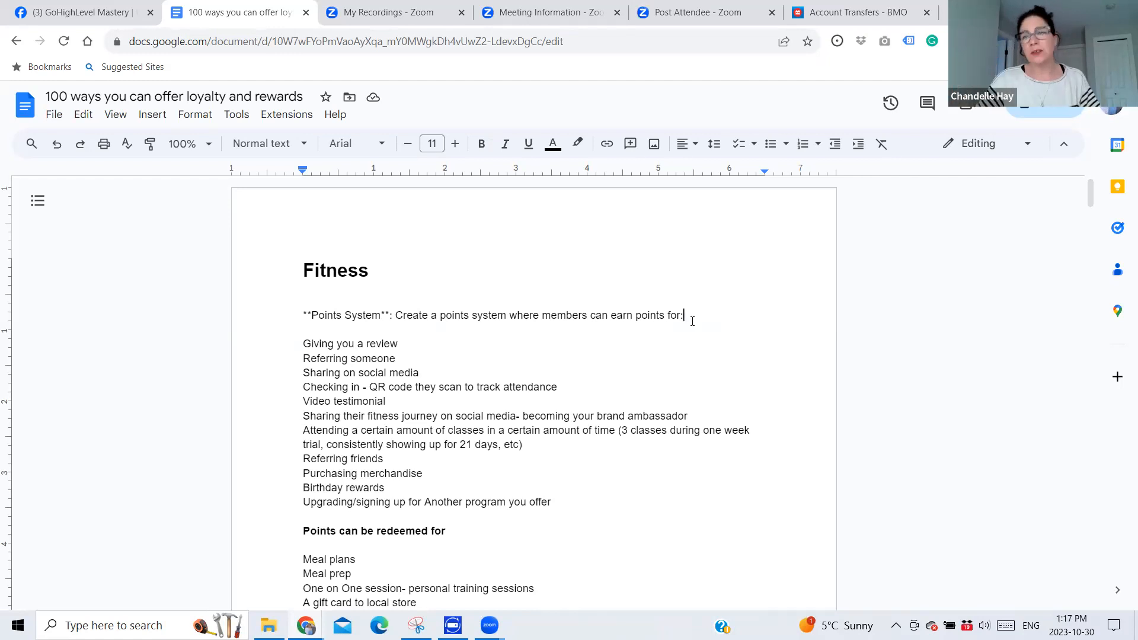
click(398, 344)
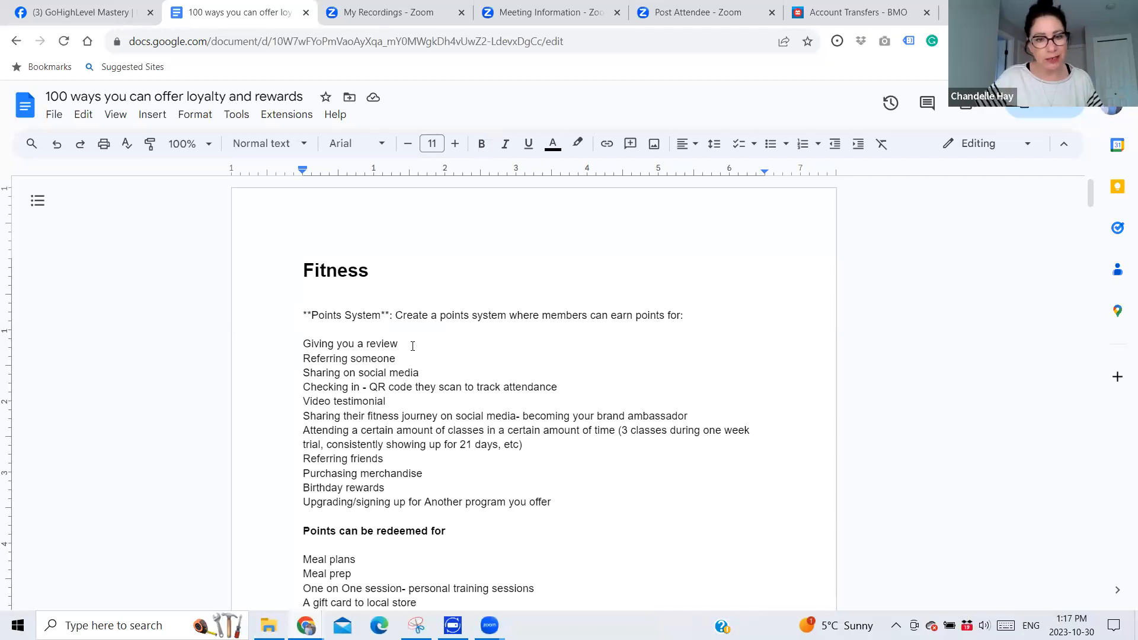
click(394, 358)
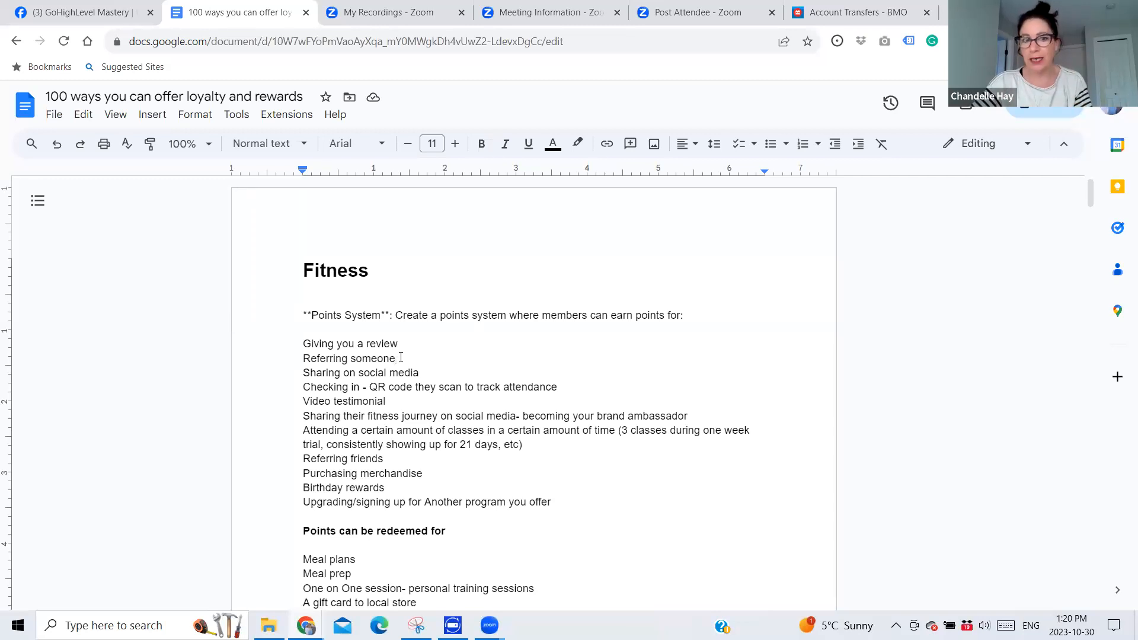
click(395, 359)
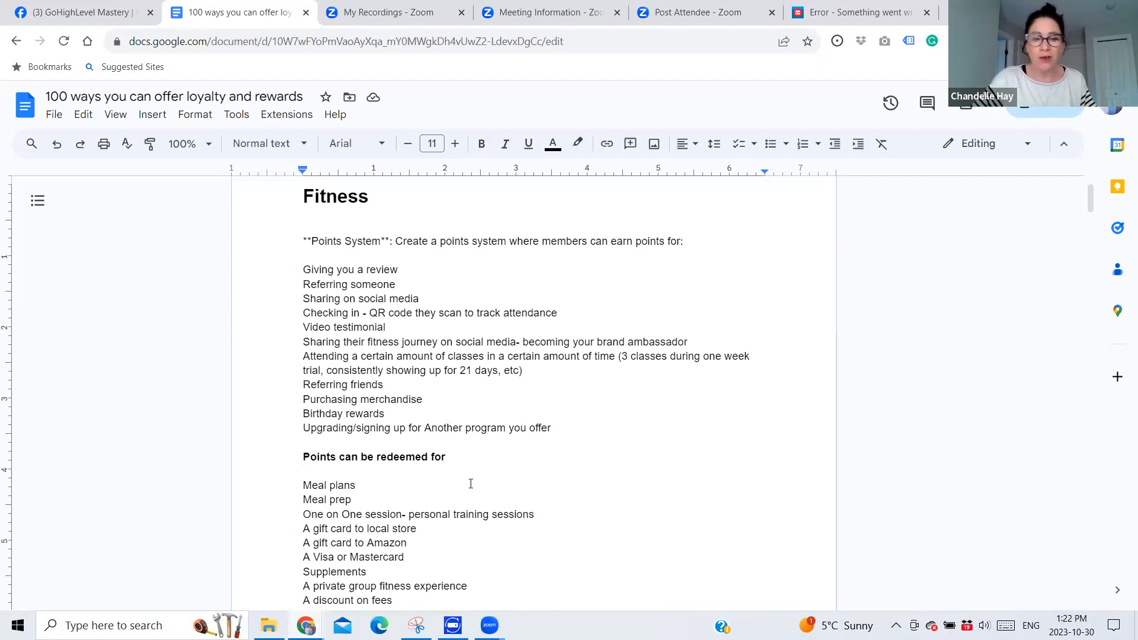
Step: Scroll down to the Fitness redemption rewards like spa days and juice programs
scroll(down, 3)
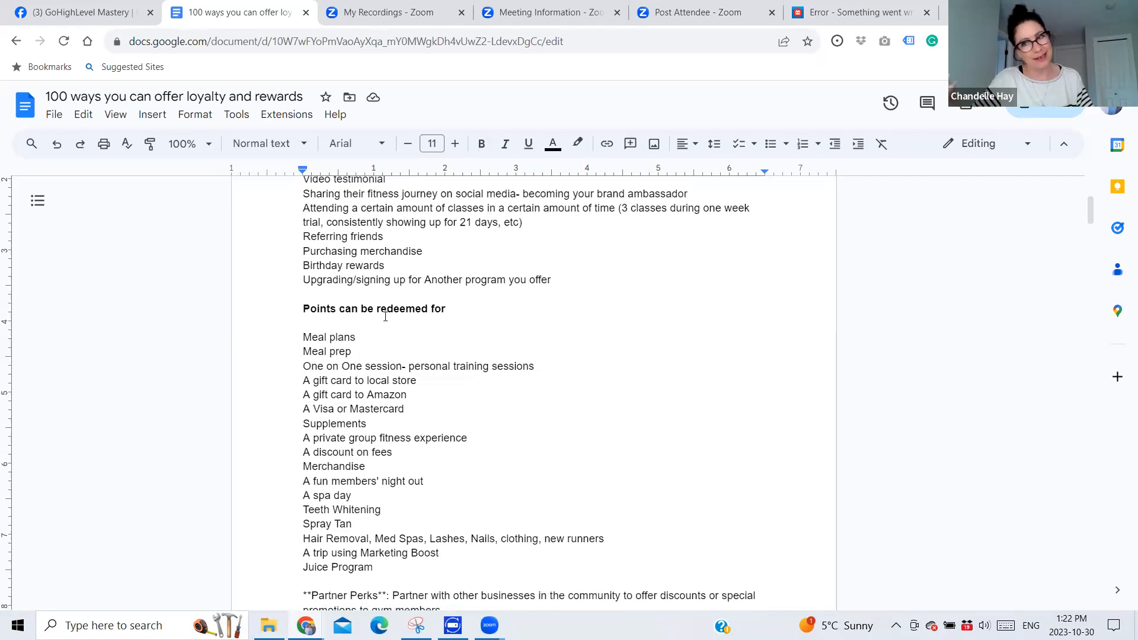
click(355, 337)
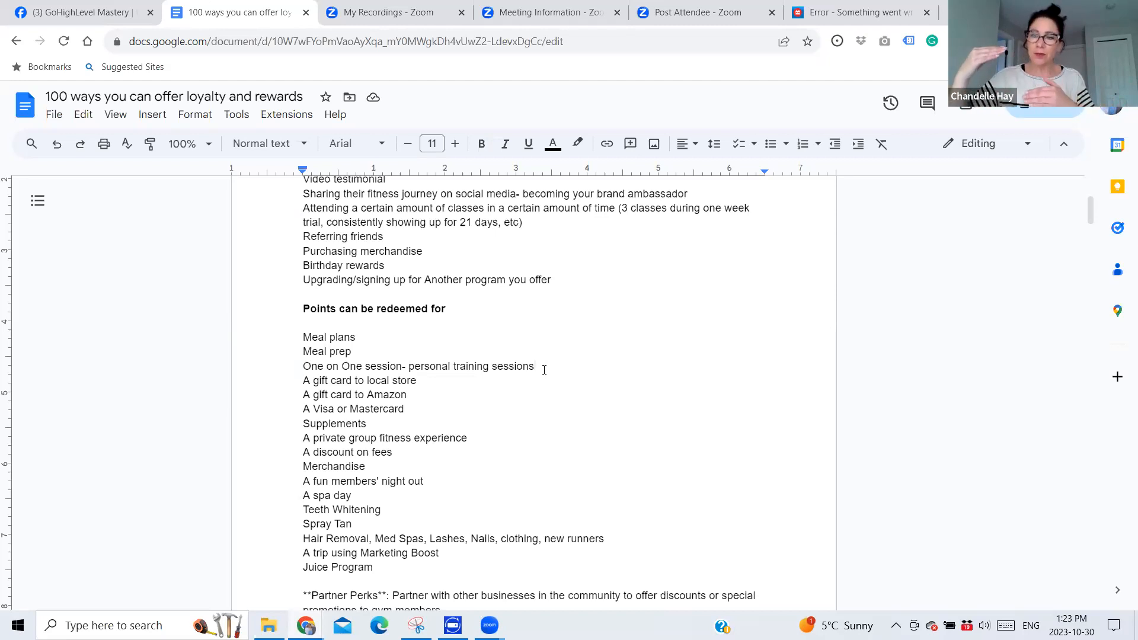
click(535, 366)
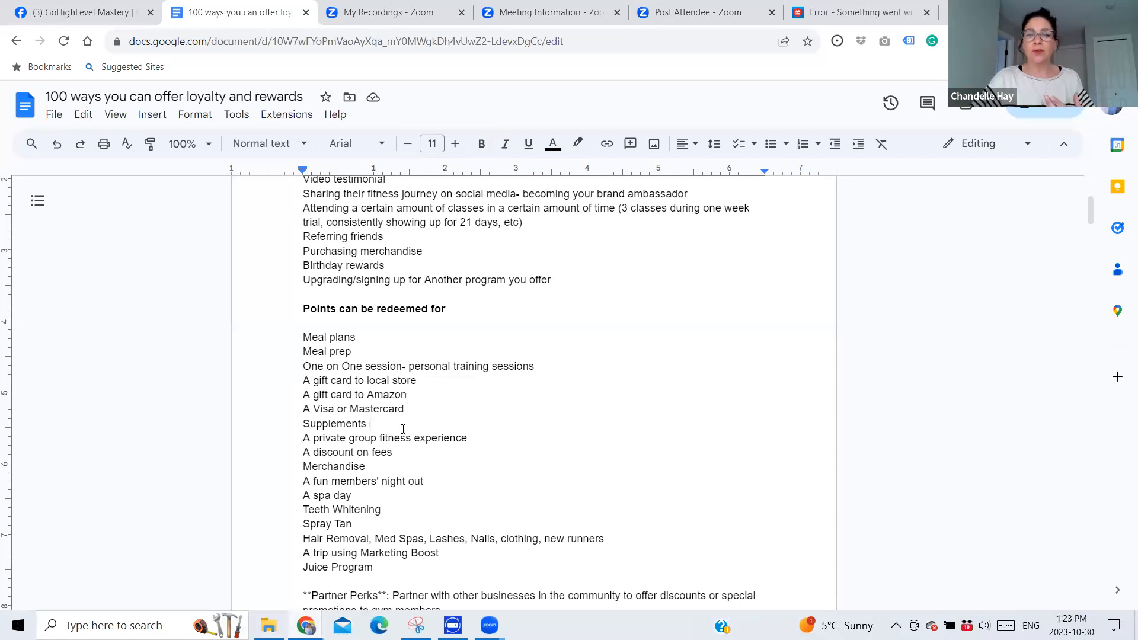
click(370, 423)
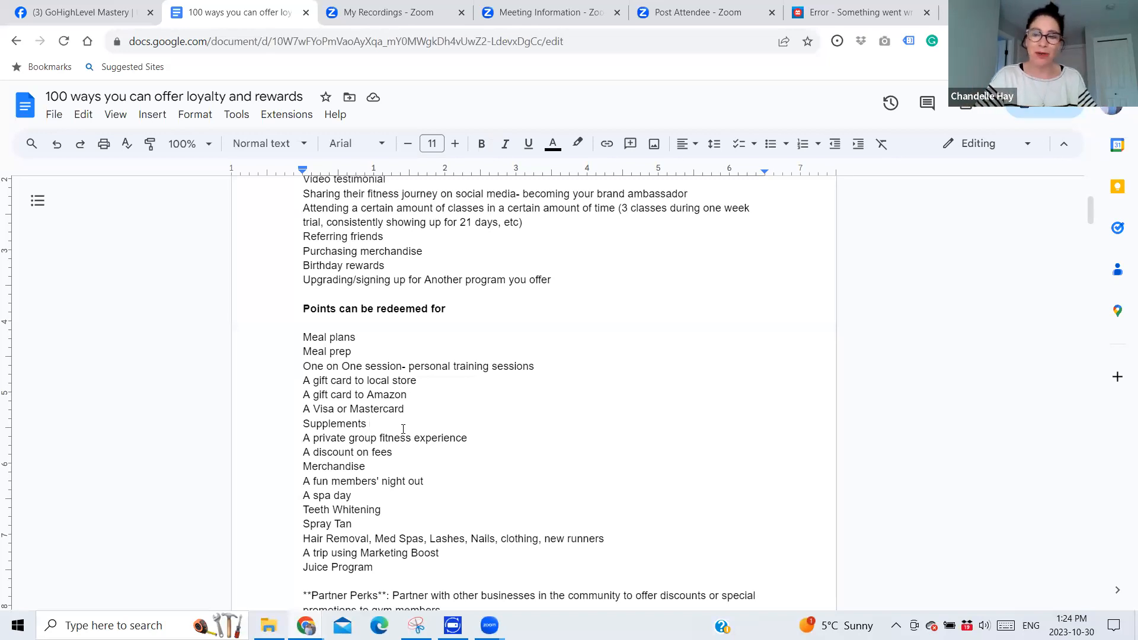
click(370, 424)
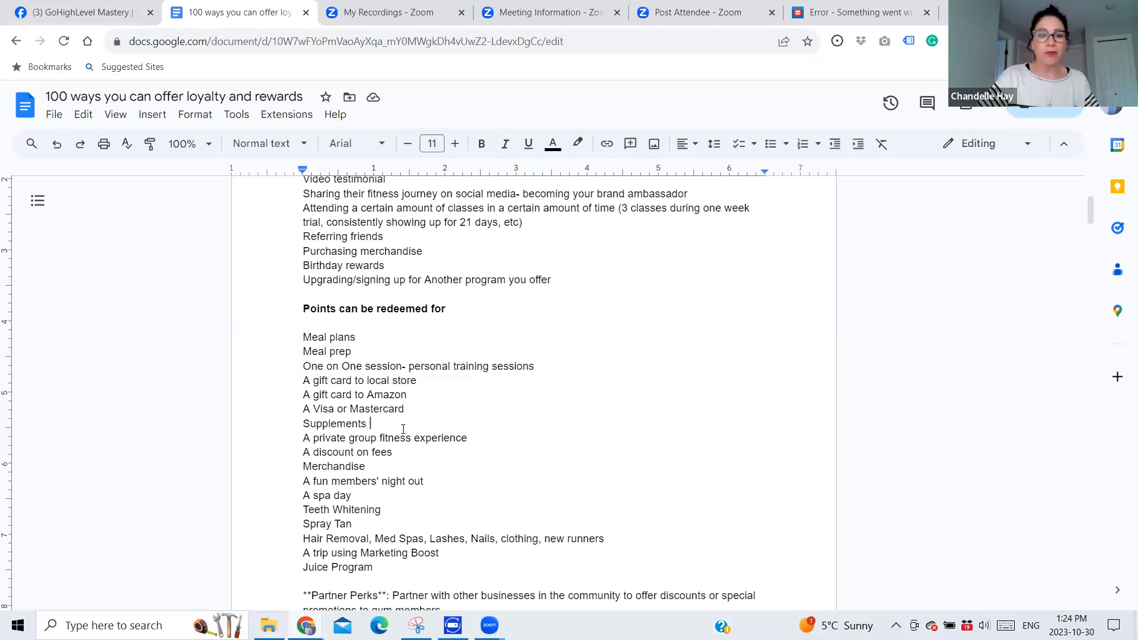
click(469, 438)
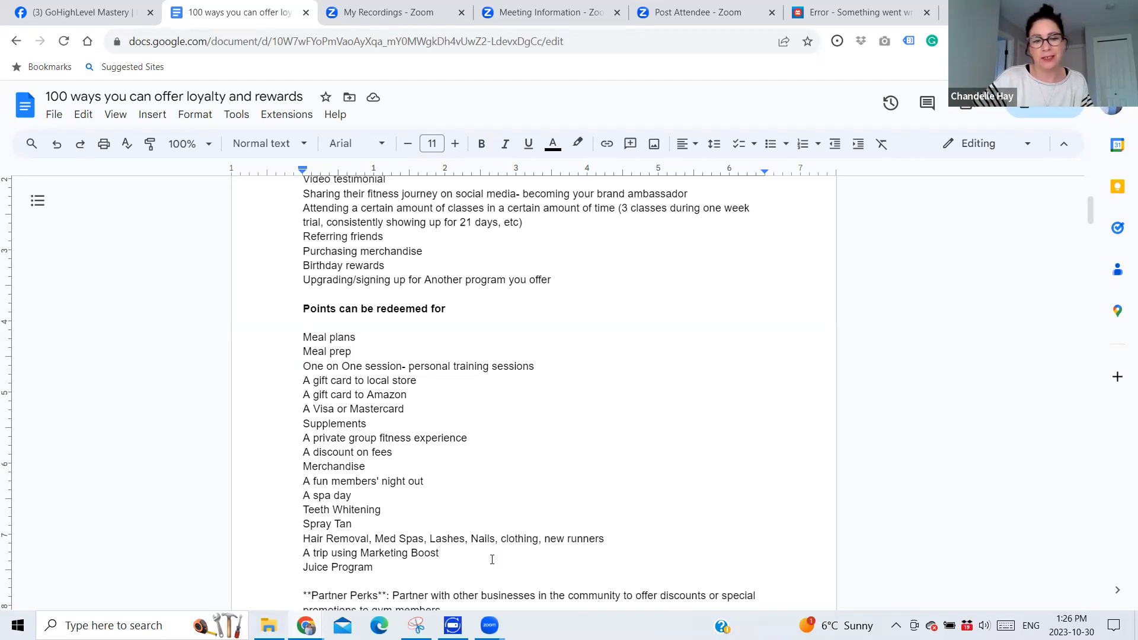
scroll(down, 3)
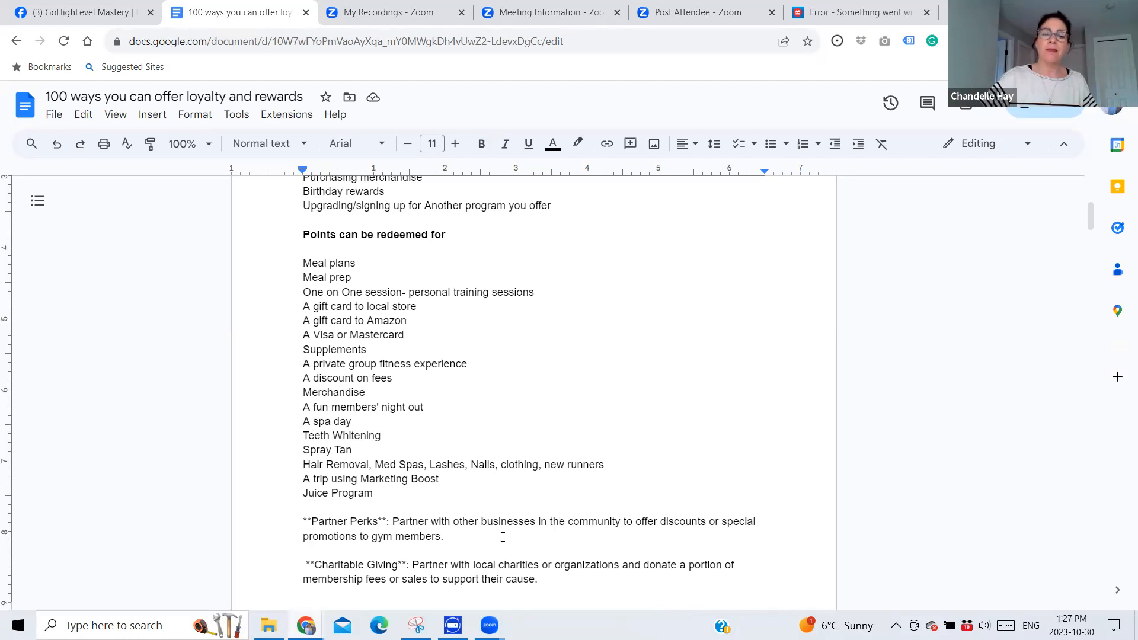
scroll(down, 3)
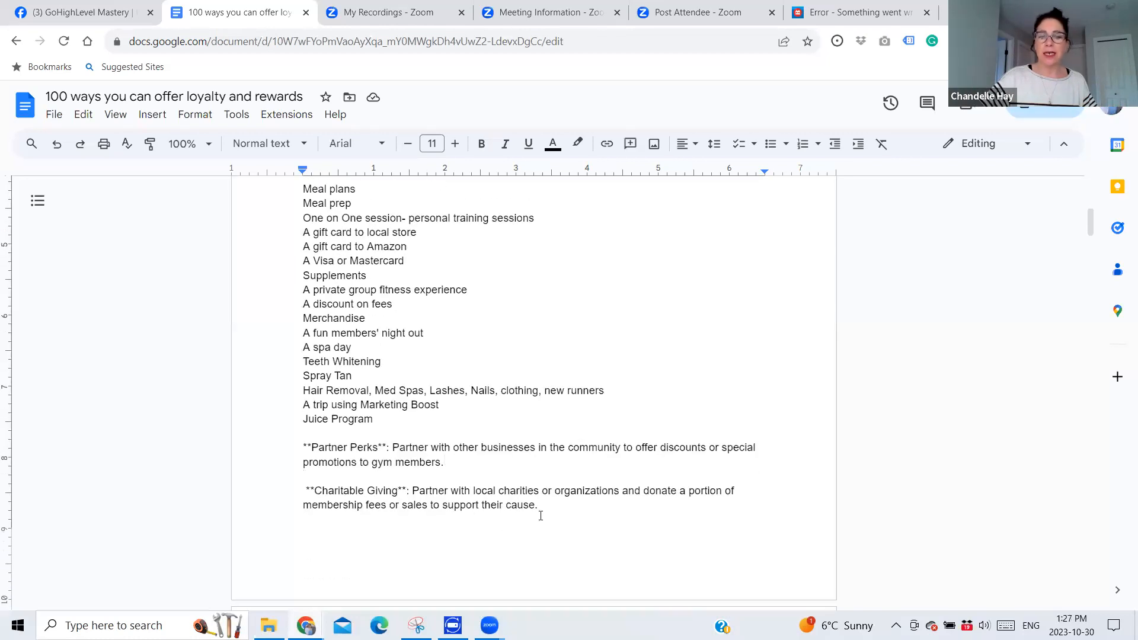
scroll(down, 3)
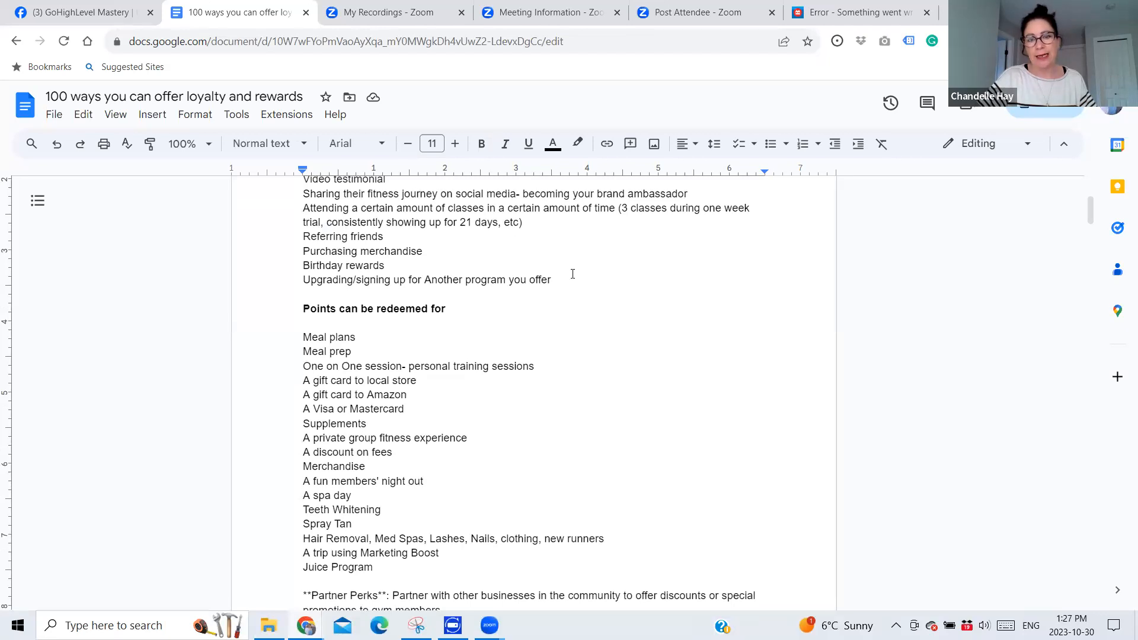
click(417, 381)
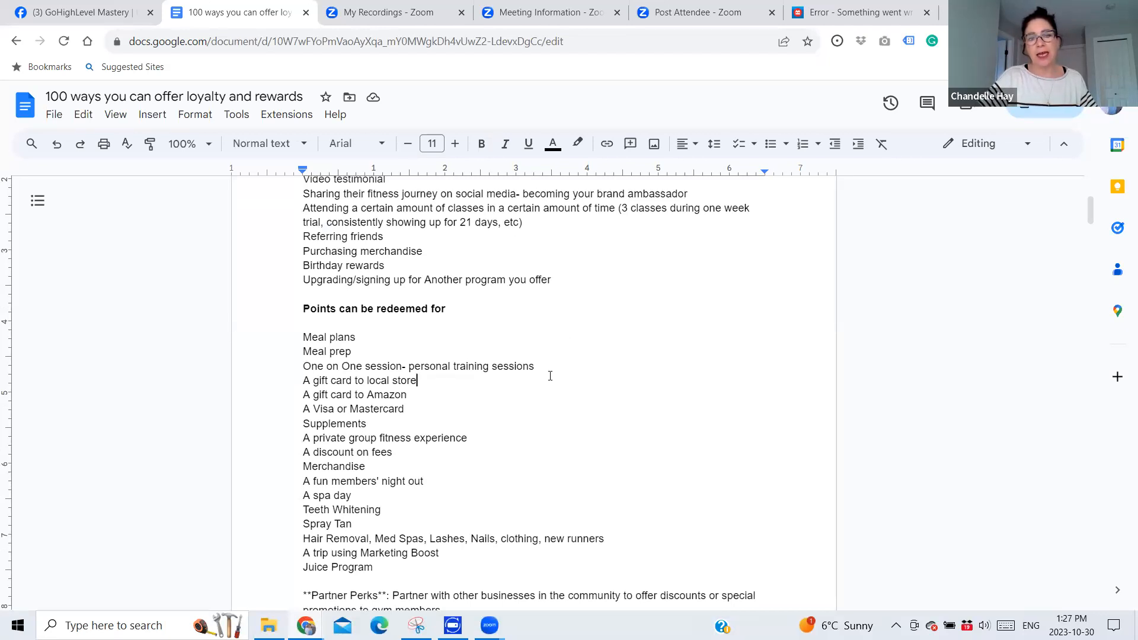